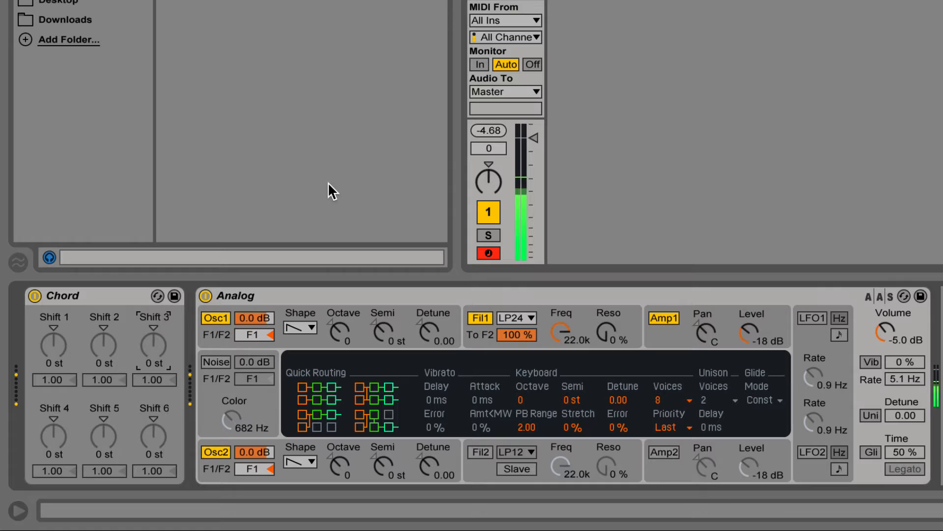
mouse_move(64, 355)
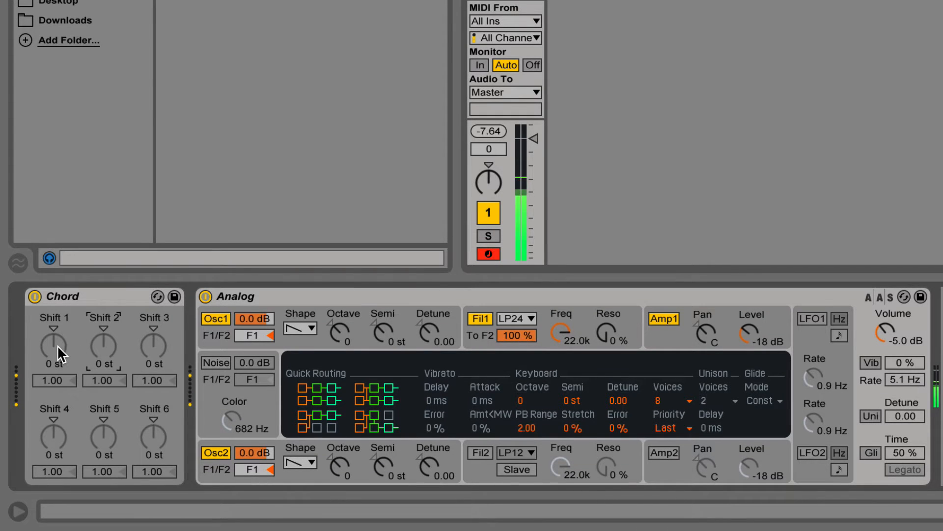
Turn the Chord device's Shift 1 to +4 st and Shift 2 to +7 st.
drag(53, 348, 53, 328)
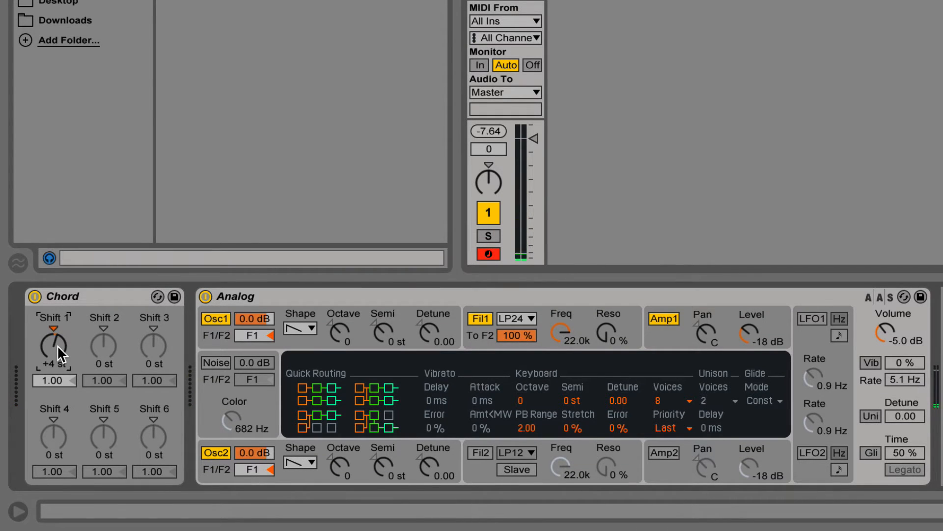
drag(103, 346, 104, 325)
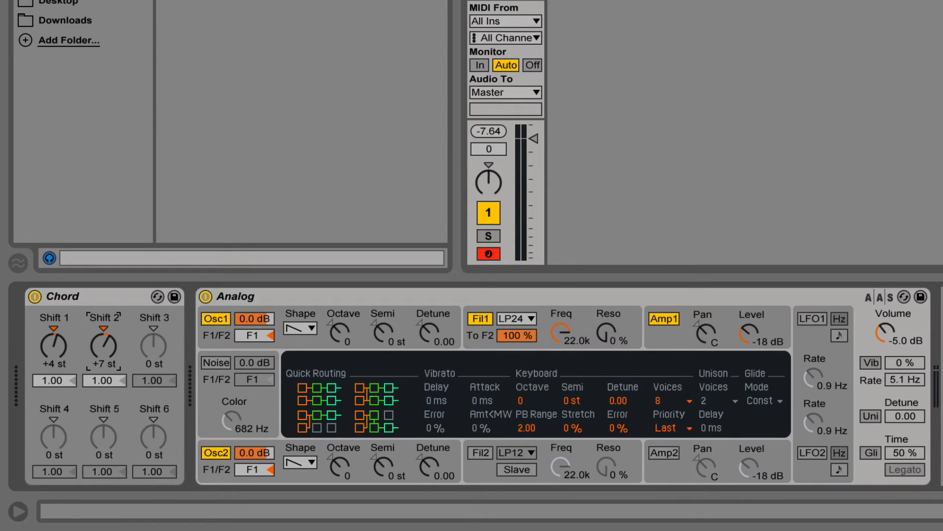
mouse_move(137, 383)
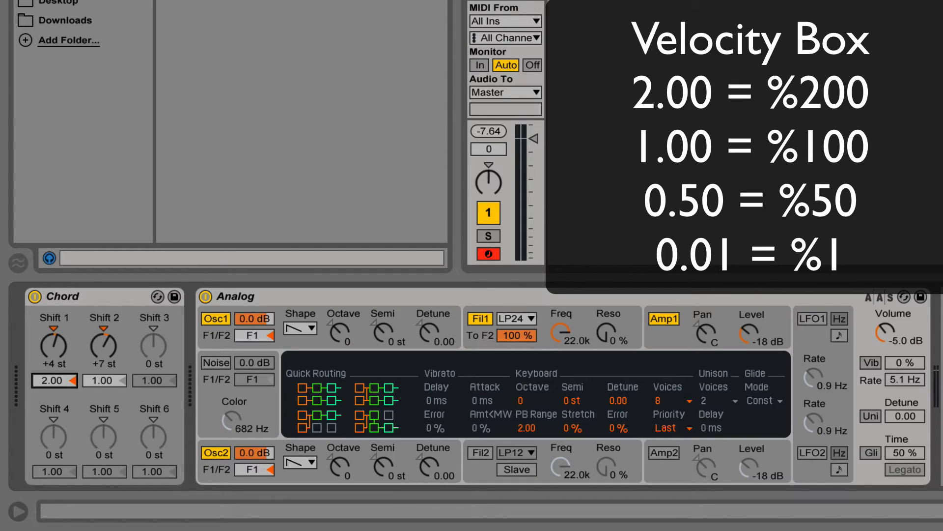
Lower the Shift 1 note's velocity in the Chord device.
drag(53, 381, 53, 361)
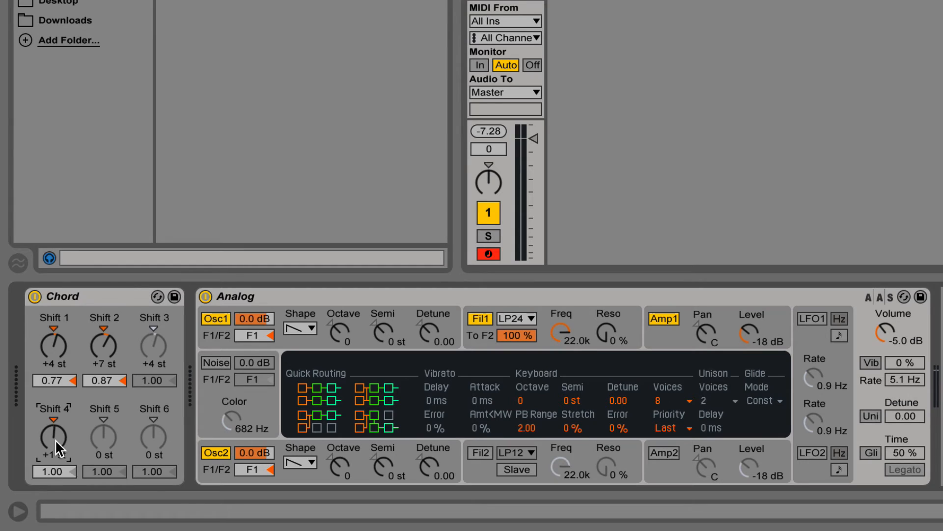
Set Shift 4 to +7 st, then try Shift 5 at +12 and -12 before returning it to 0 st.
drag(54, 439, 53, 421)
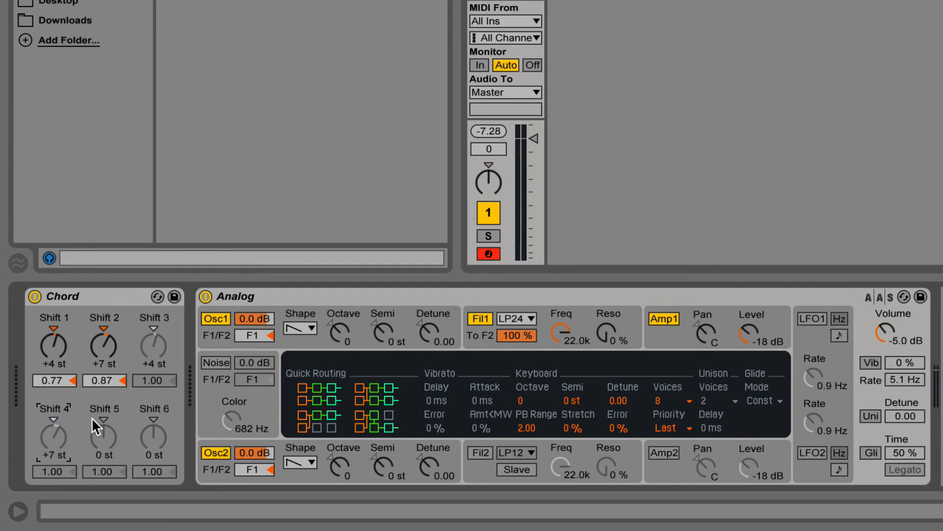
mouse_move(107, 442)
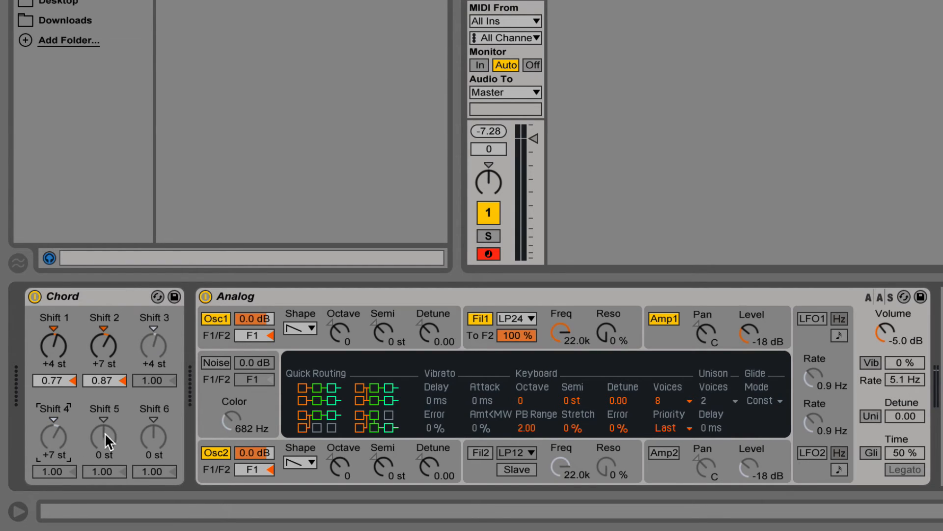
click(104, 408)
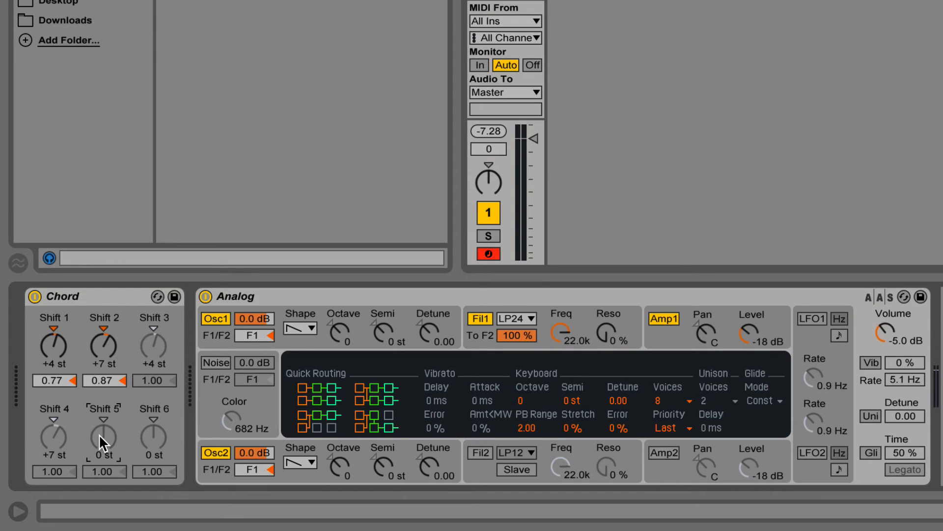
drag(104, 435, 105, 415)
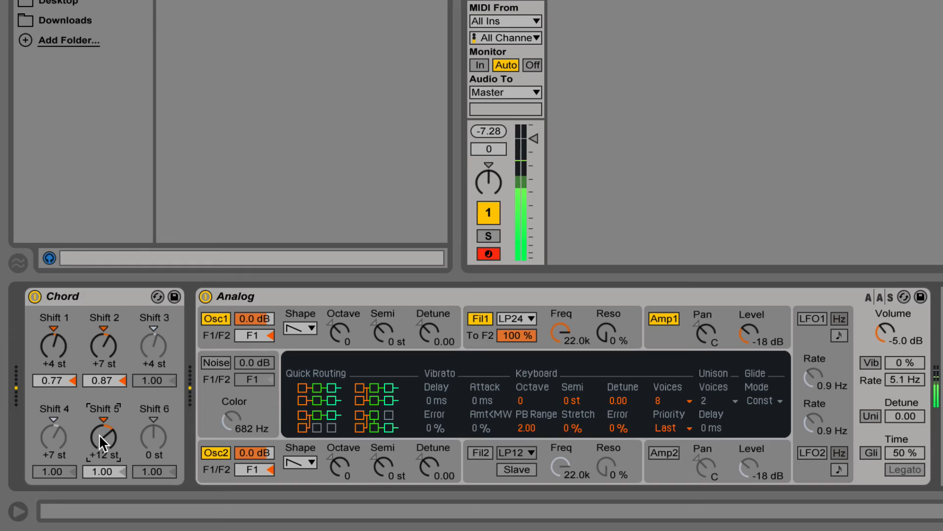
drag(105, 439, 102, 445)
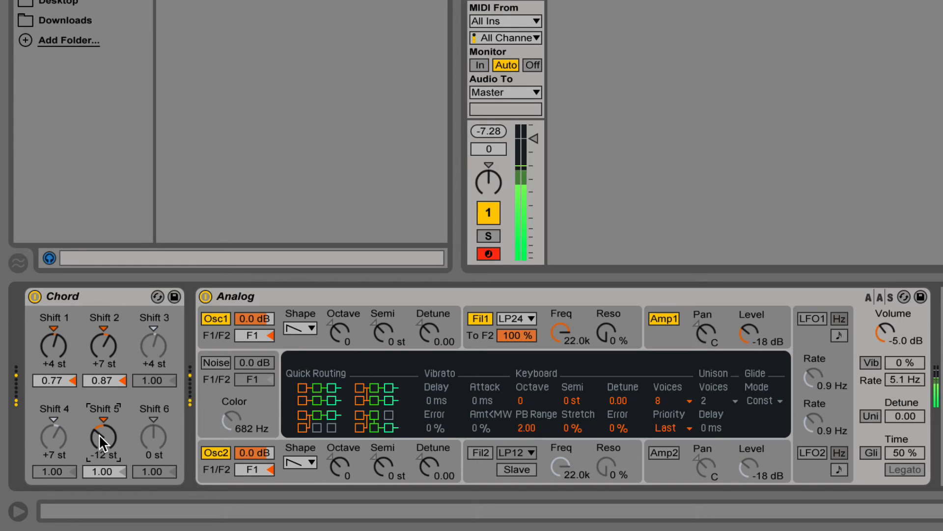
drag(104, 434, 104, 416)
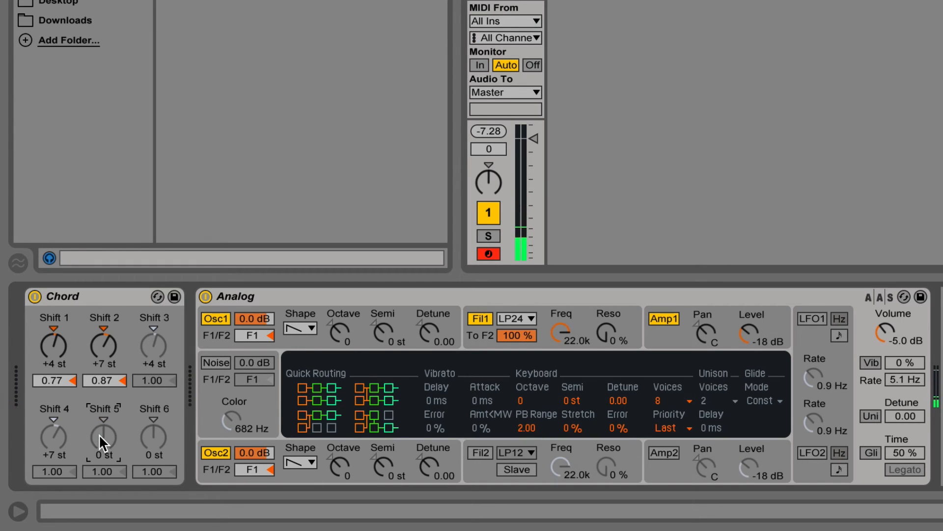